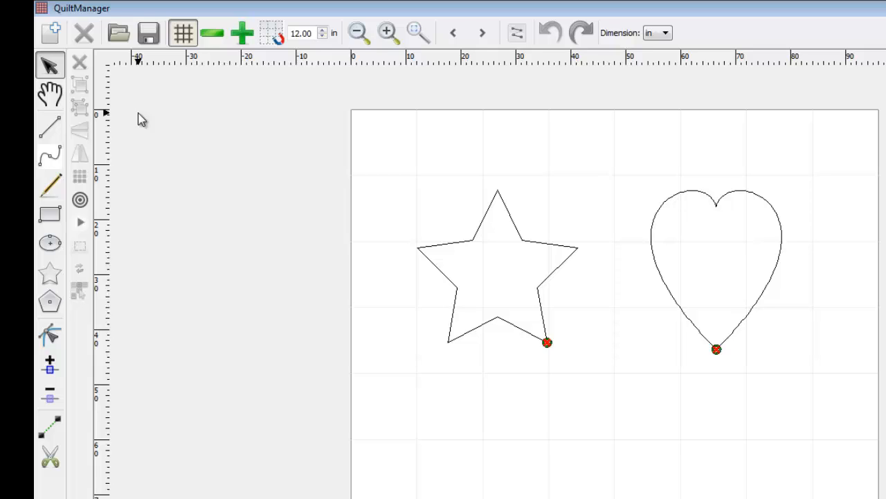
mouse_move(38, 250)
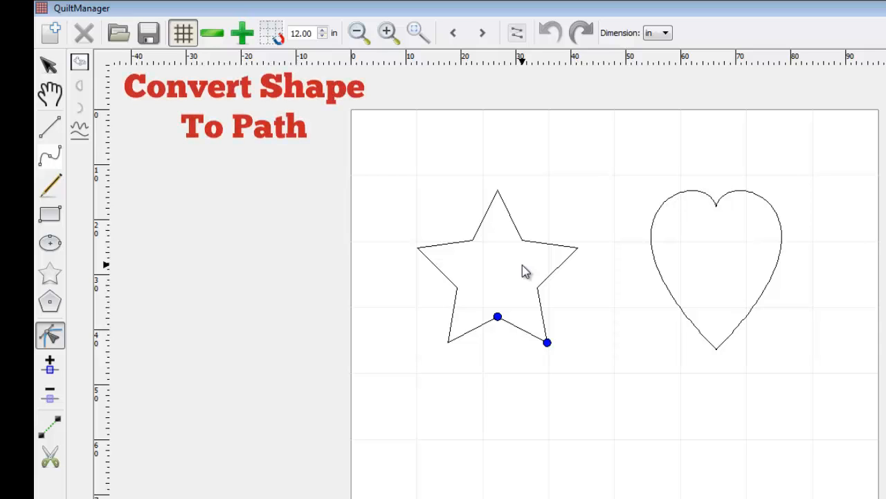
- Convert the star shape to a path and reselect it to show its ten corner nodes
left_click(79, 62)
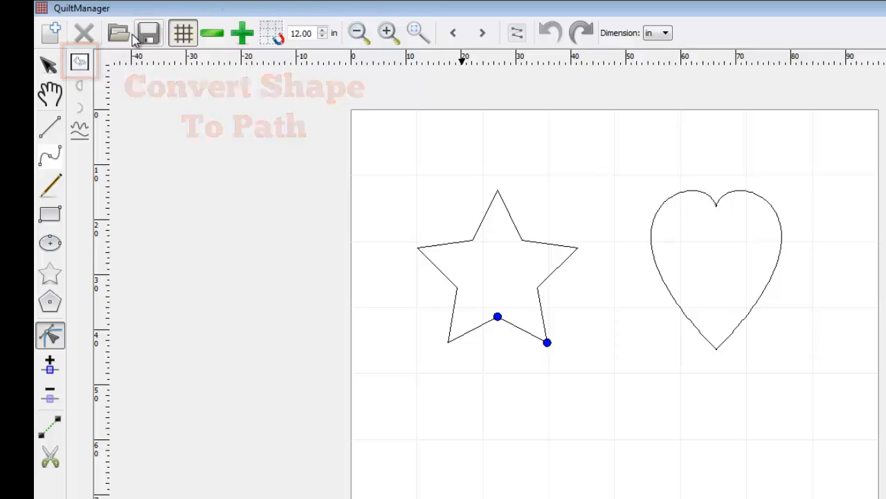
left_click(79, 61)
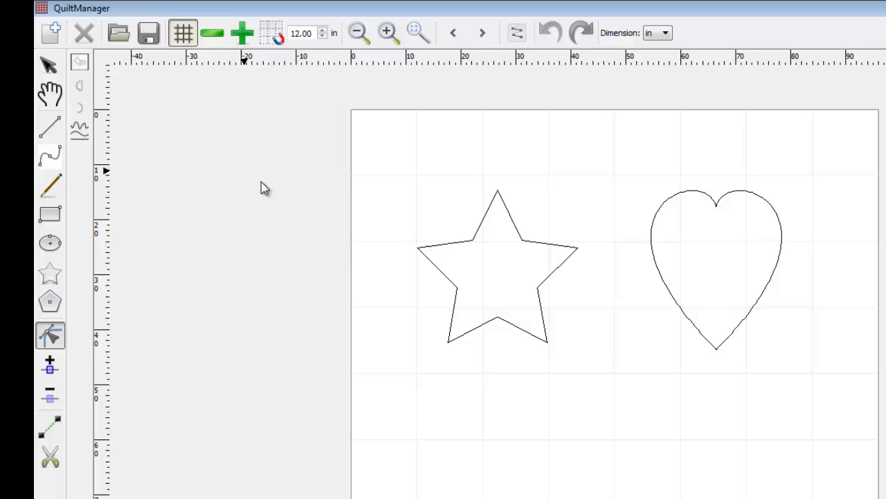
left_click(496, 263)
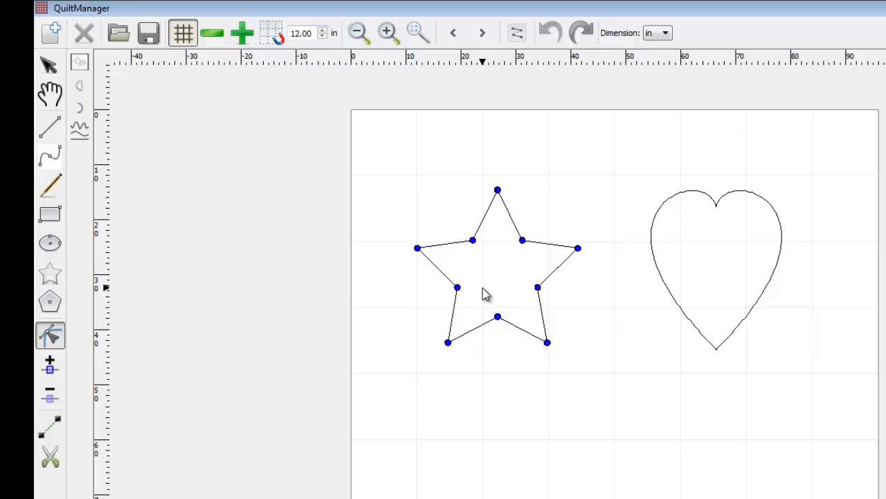
mouse_move(490, 300)
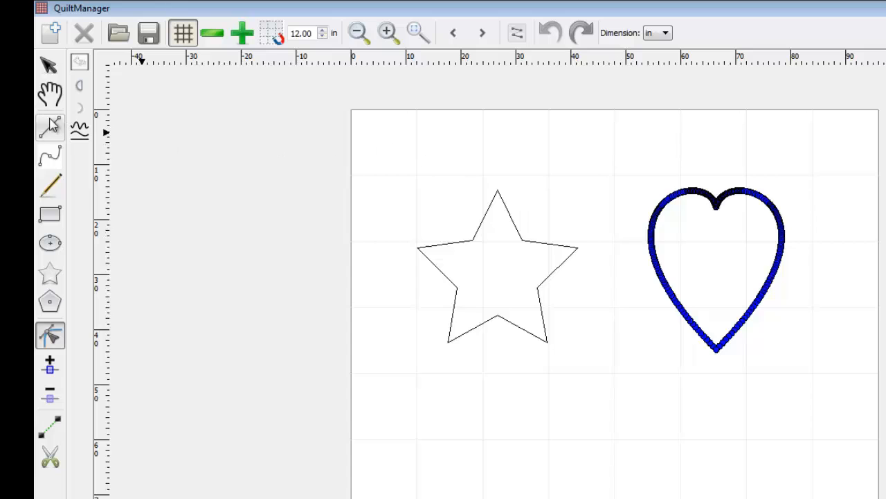
- Simplify the heart path using a threshold of 3
left_click(79, 132)
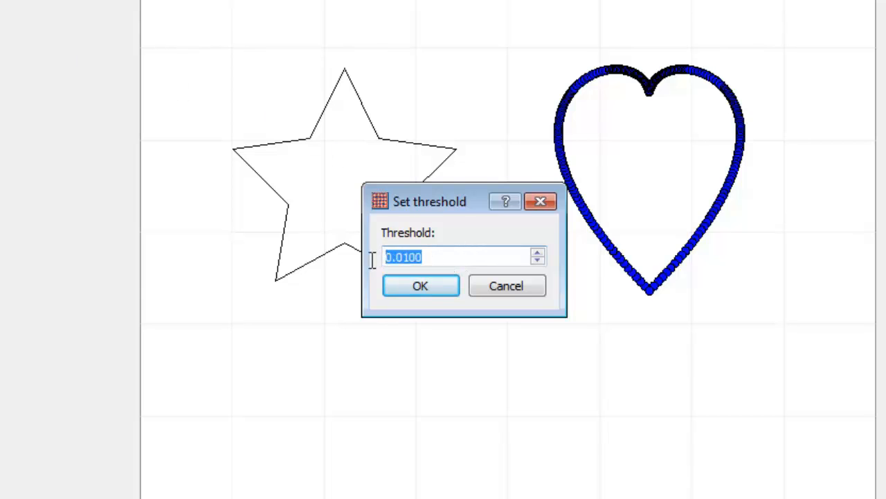
type("3")
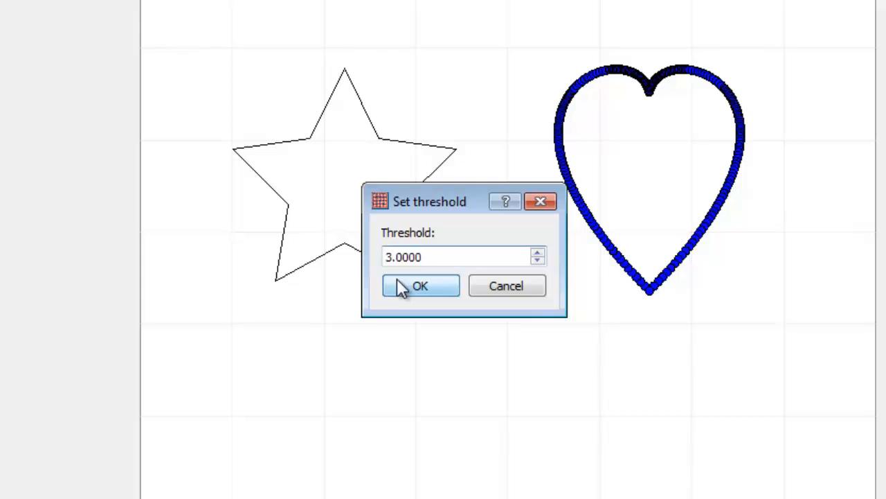
left_click(419, 285)
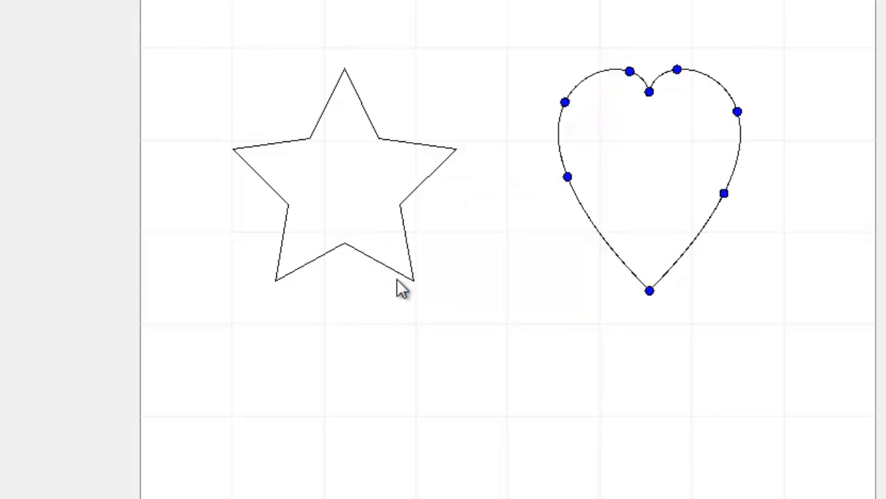